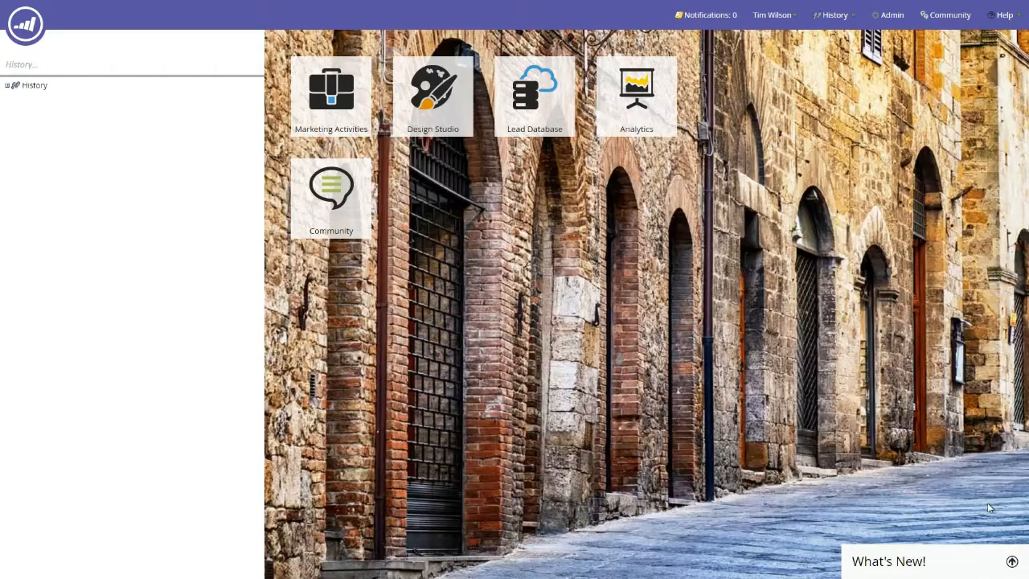
mouse_move(1003, 483)
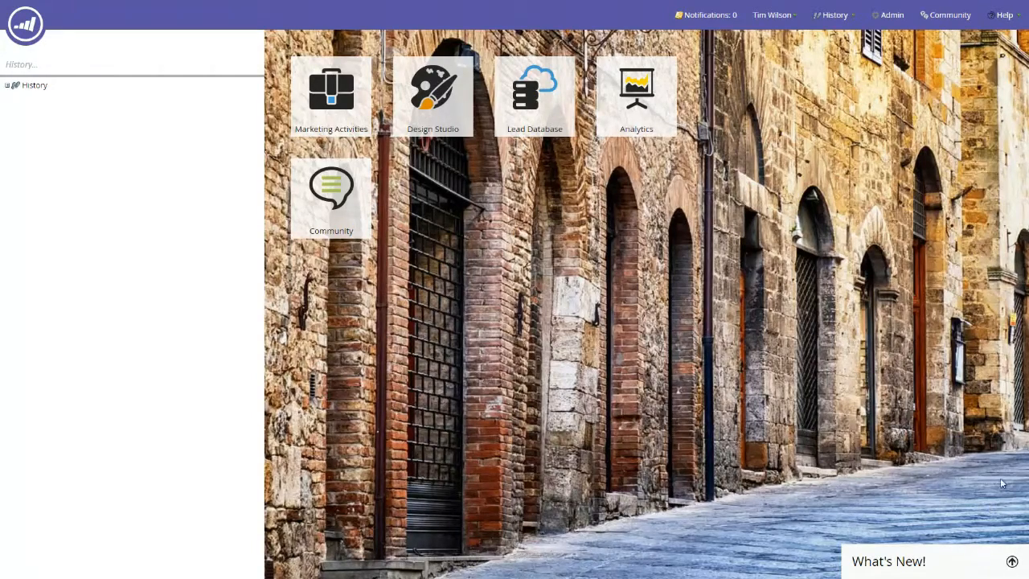
mouse_move(534, 112)
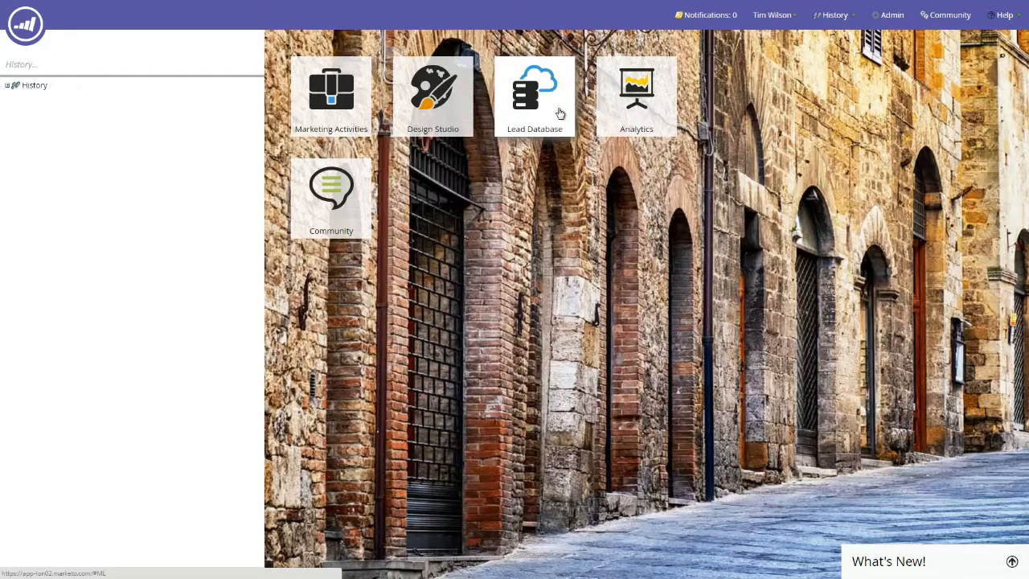
Open the Lead Database tile from the Marketo home page
click(535, 93)
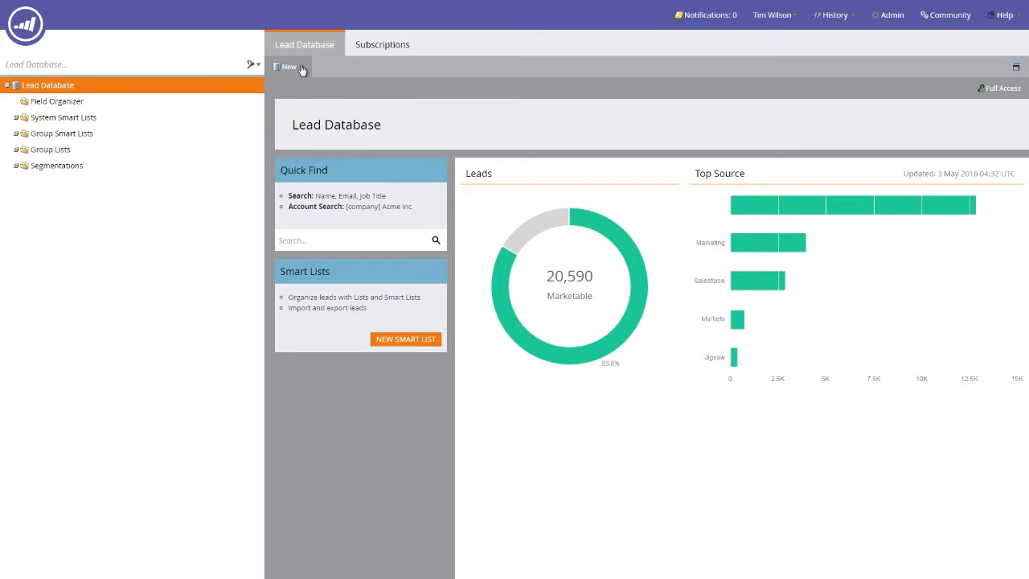
Choose New Lead from the New dropdown
click(289, 67)
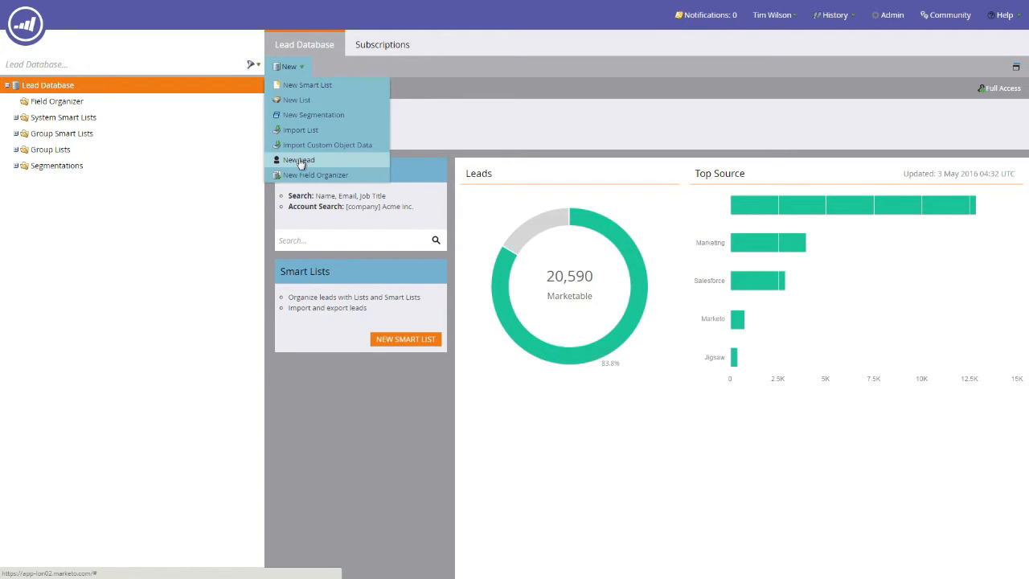
click(299, 159)
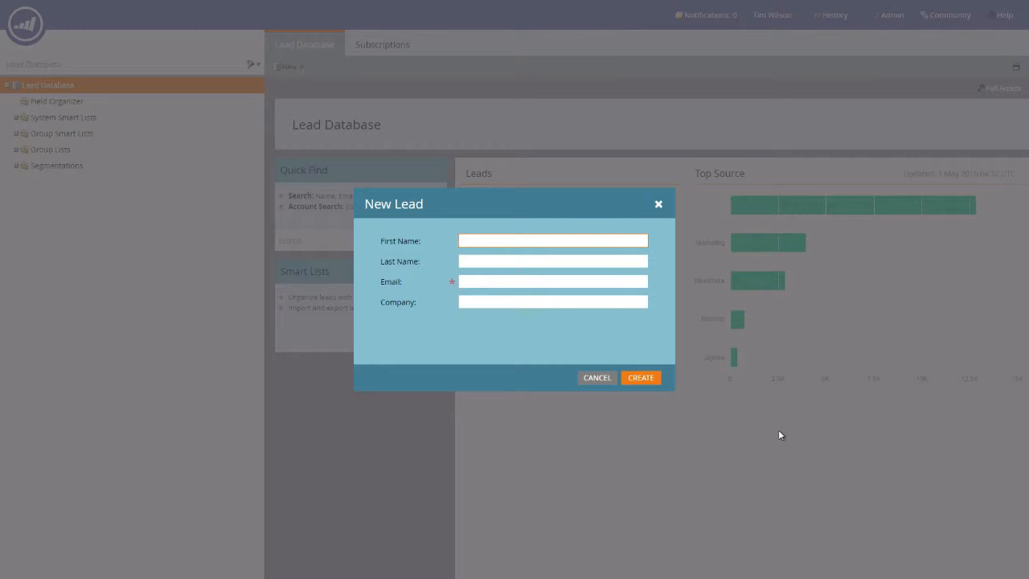
click(553, 240)
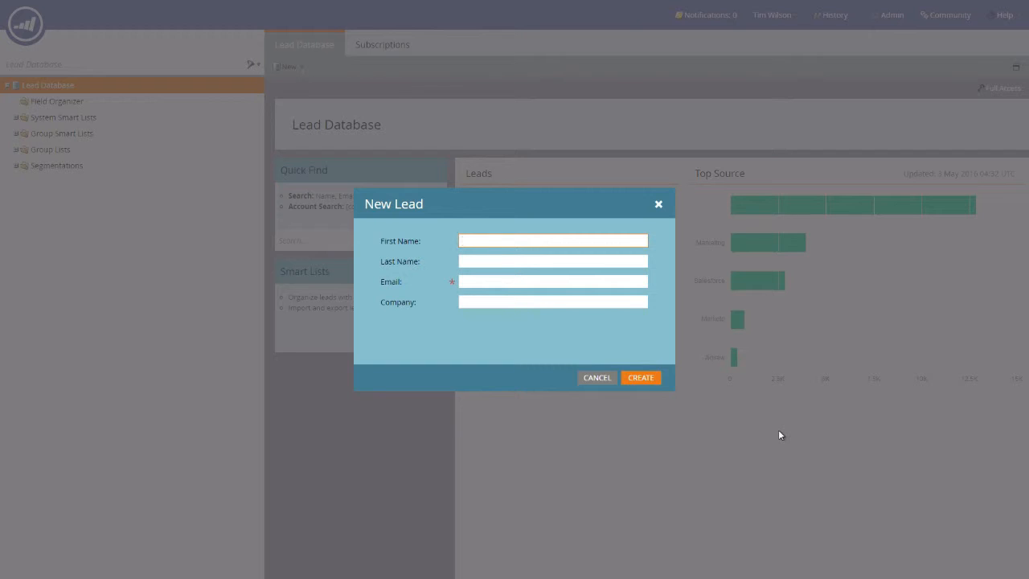
text(T)
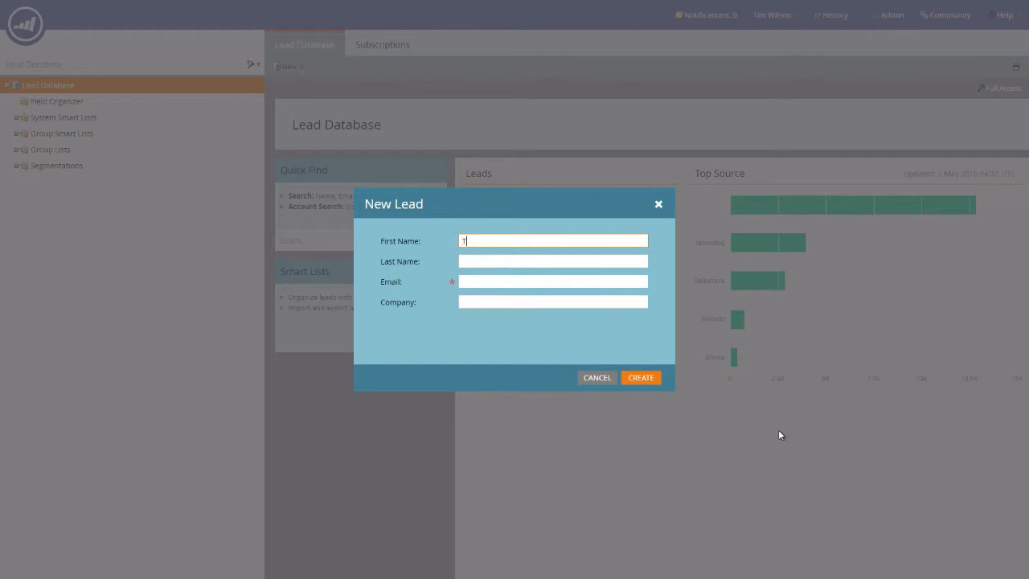
text(Wilson)
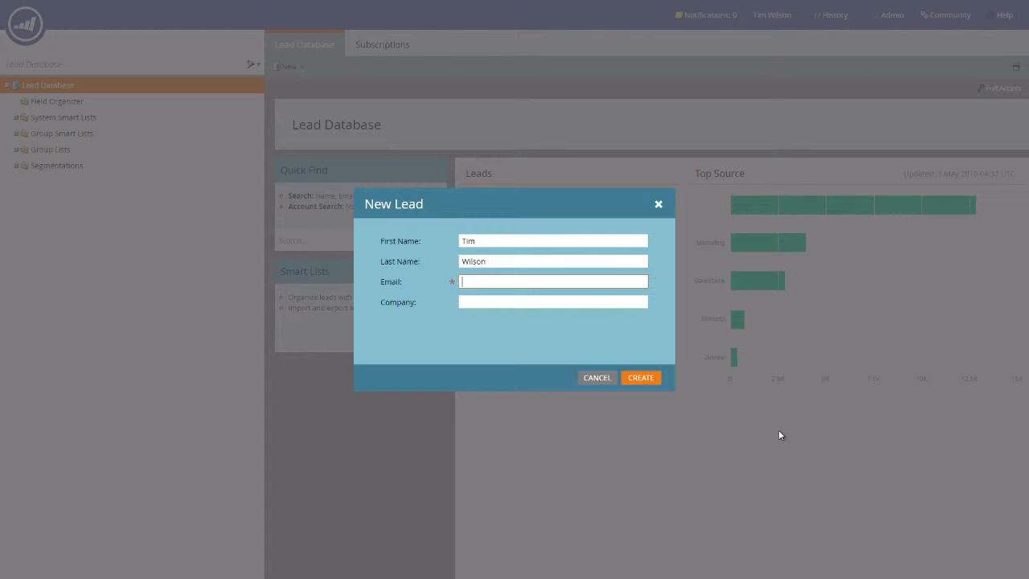
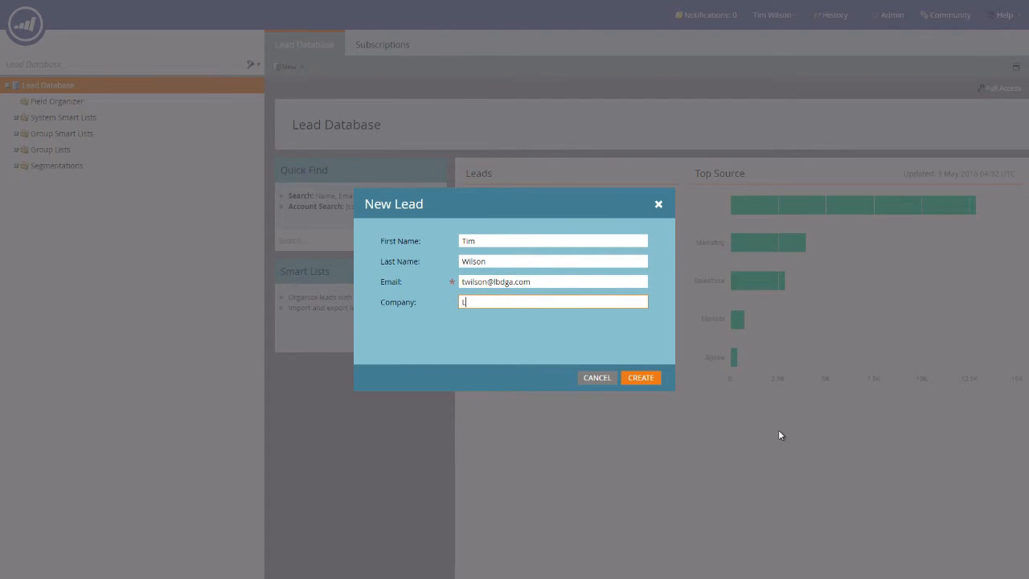
text(BDGA)
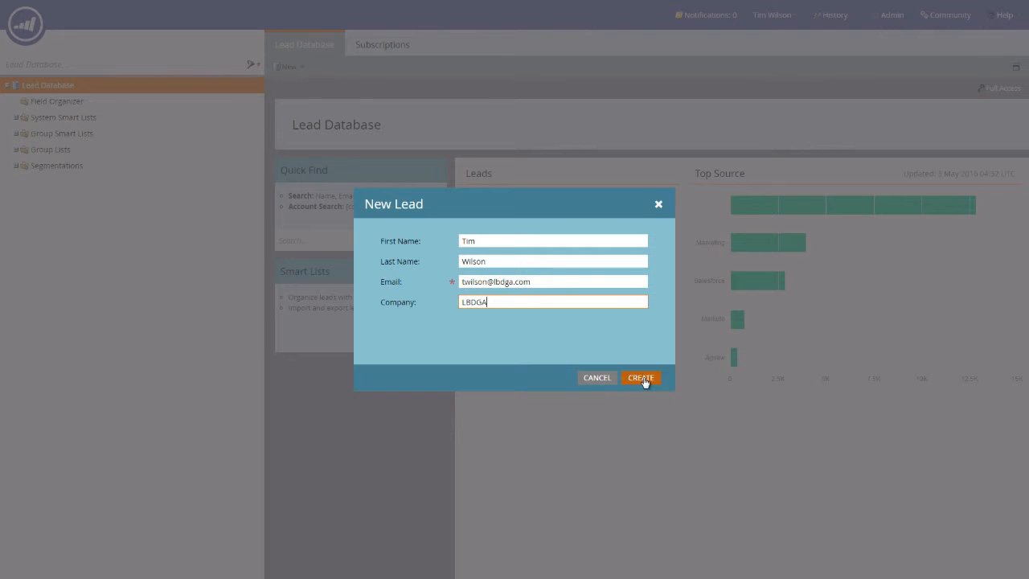
click(641, 378)
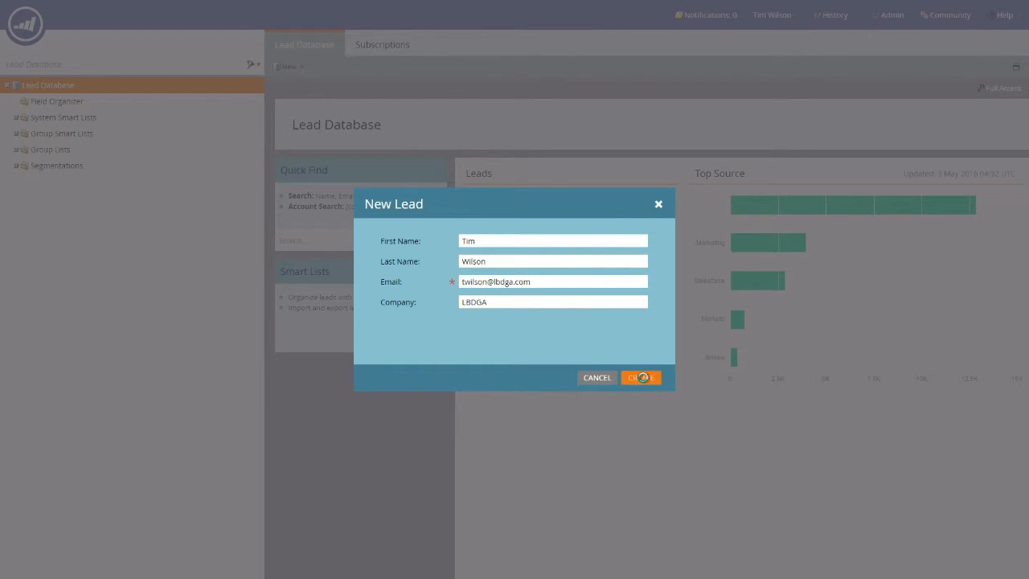
Search Quick Find for 'tw' to find the new lead in All Leads
click(641, 378)
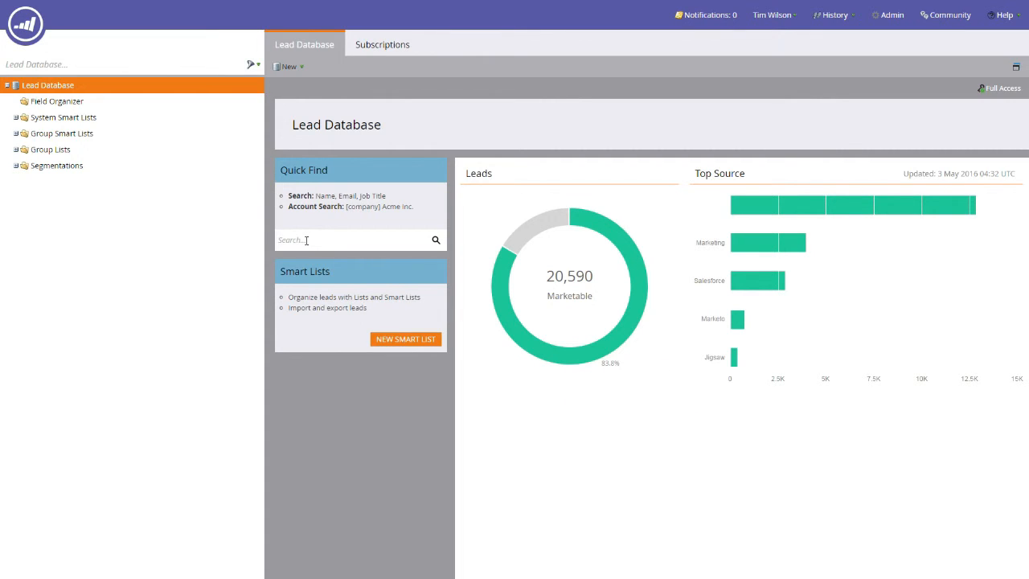
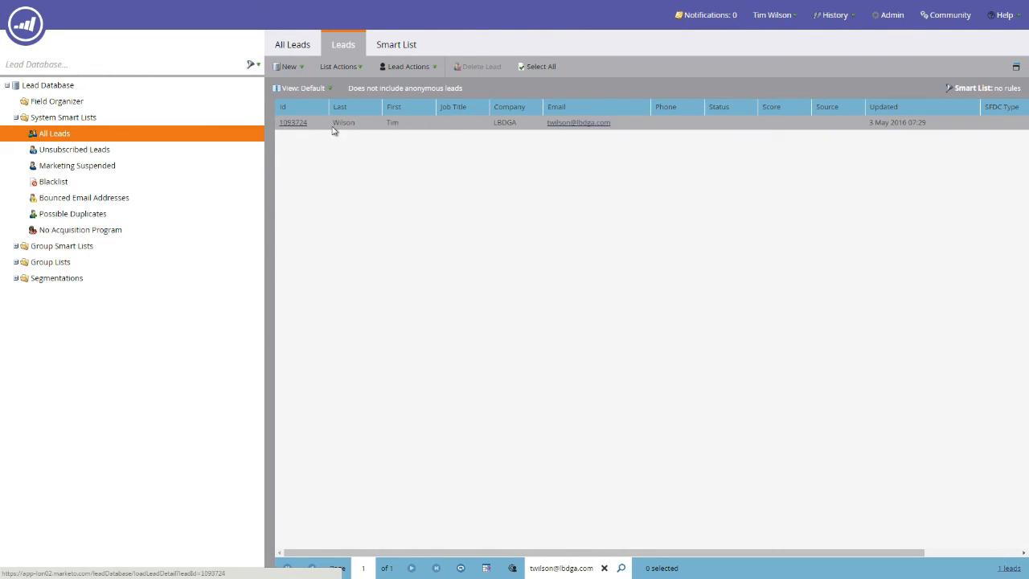
mouse_move(907, 157)
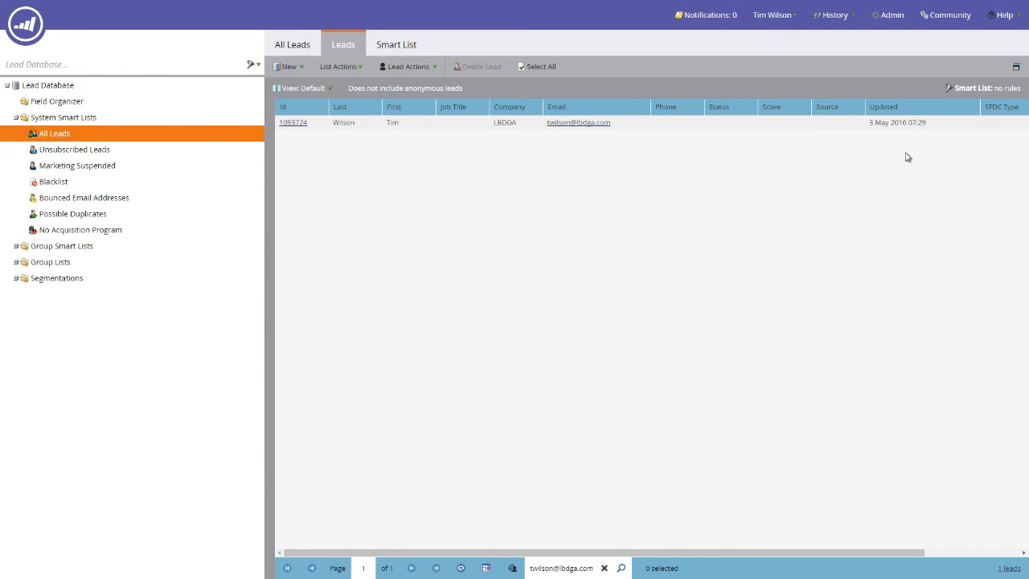